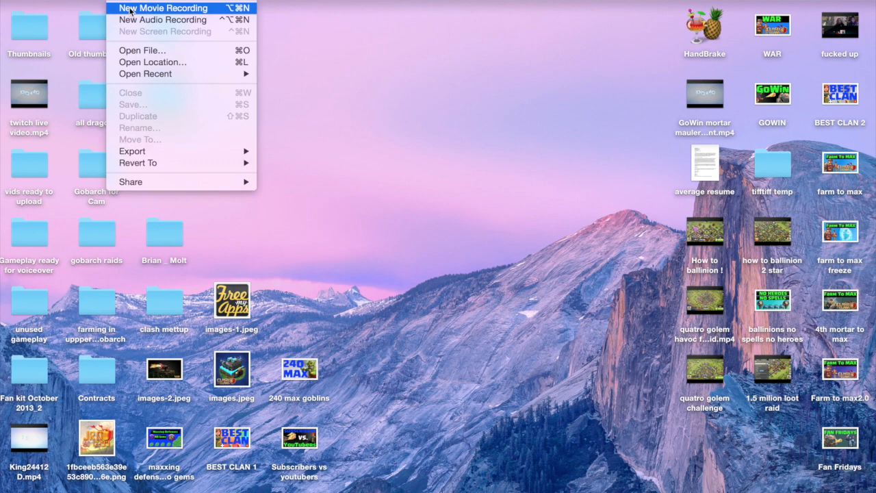
{"action": "mouse_move", "coordinate": [163, 19]}
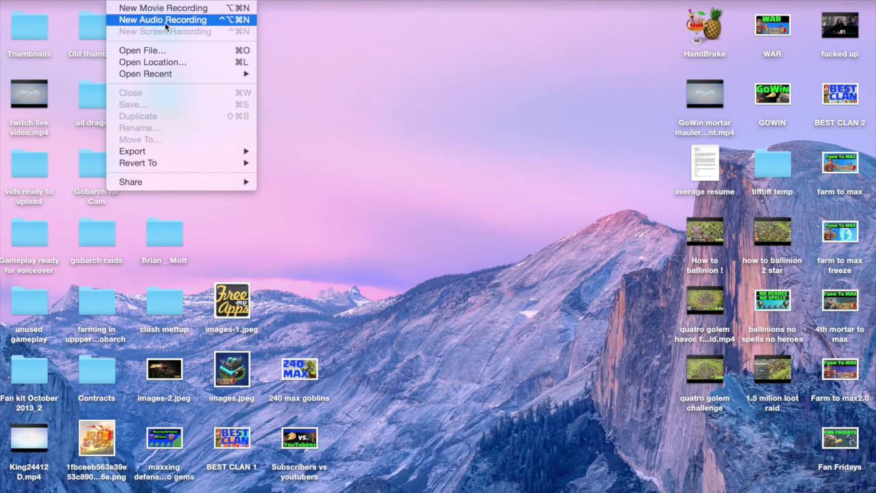
{"action": "mouse_move", "coordinate": [162, 7]}
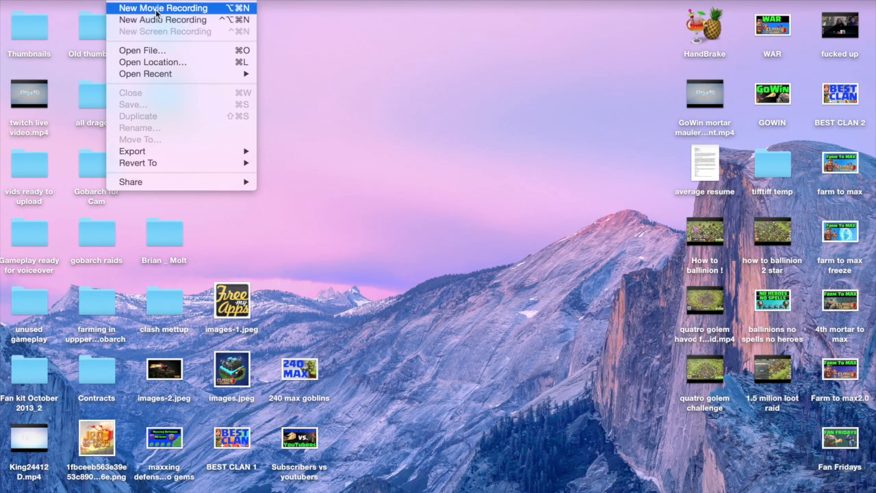
- Choose New Movie Recording from the File menu
{"action": "left_click", "coordinate": [162, 8]}
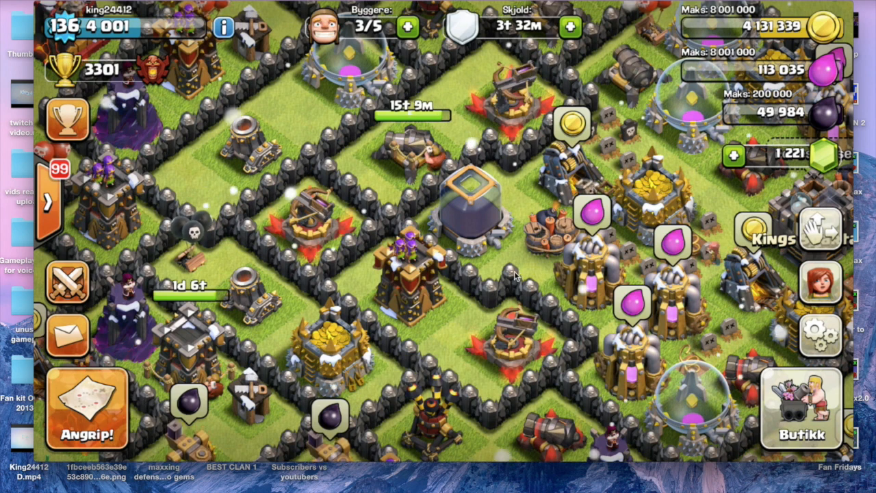
{"action": "left_click", "coordinate": [459, 369]}
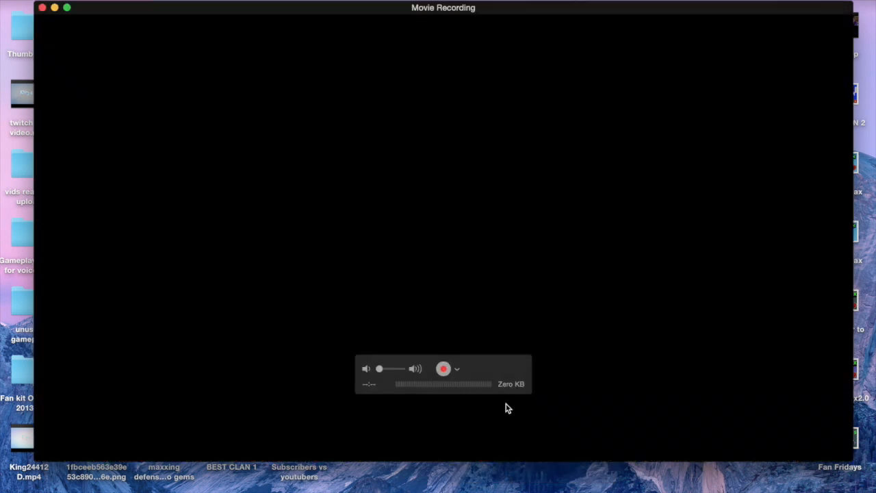
- Select the iPhone as the camera source and start recording its screen
{"action": "left_click", "coordinate": [444, 369]}
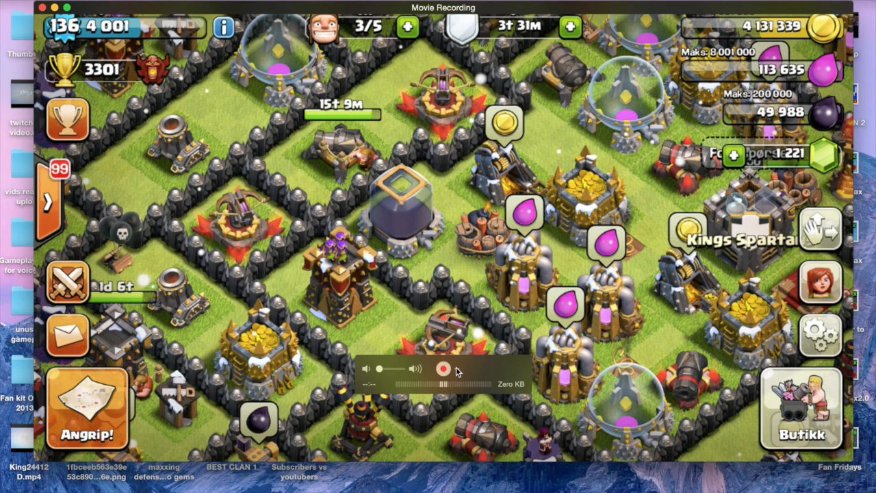
{"action": "left_click", "coordinate": [458, 369]}
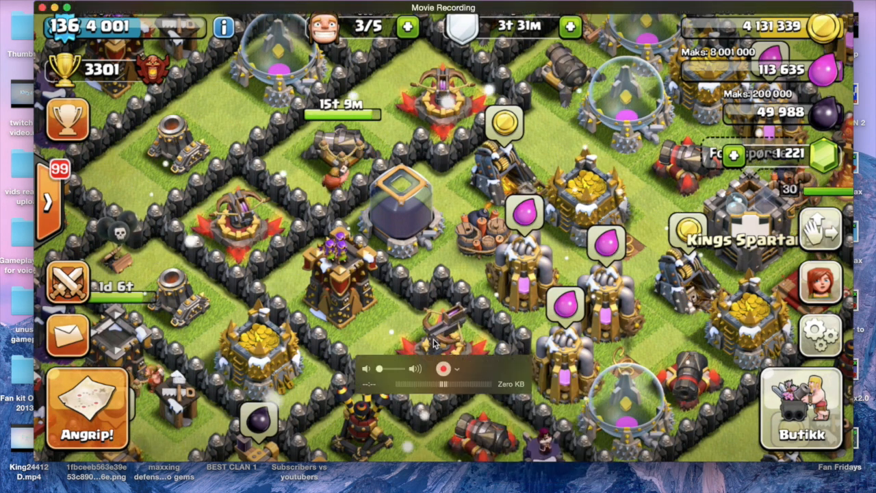
{"action": "left_click", "coordinate": [443, 369]}
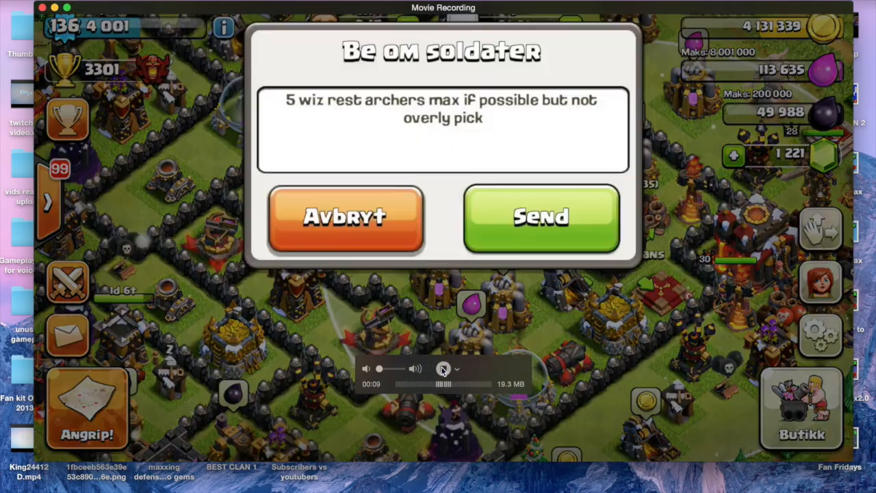
- Send a 'request' troop request and open clan chat while recording continues
{"action": "left_click", "coordinate": [541, 217]}
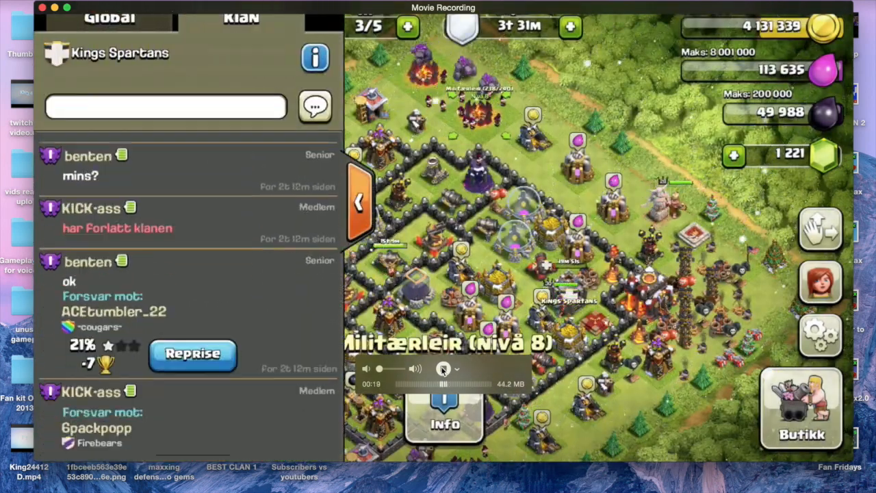
{"action": "left_click", "coordinate": [166, 107]}
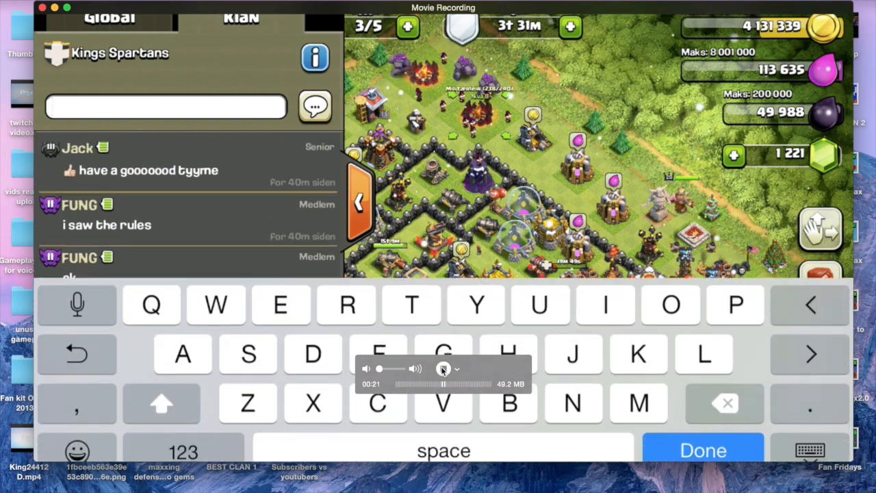
{"action": "type", "text": "request"}
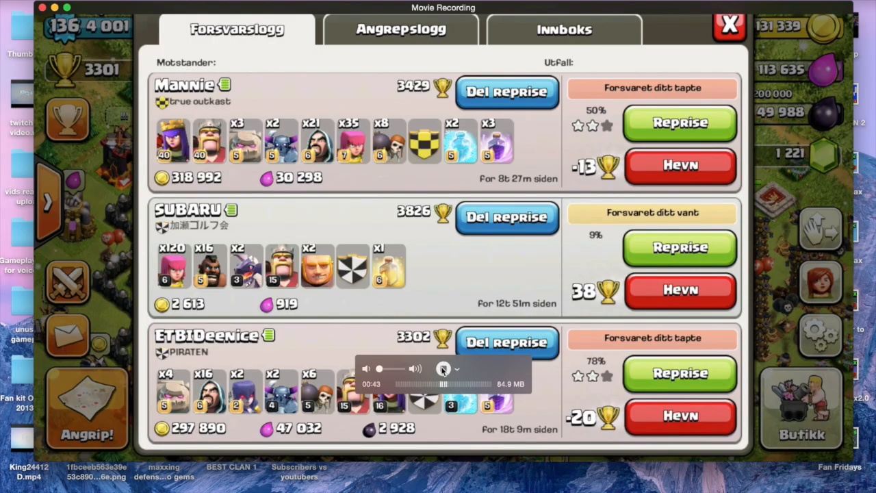
- Browse the defence log and chat, then stop the recording at one minute
{"action": "left_click", "coordinate": [729, 26]}
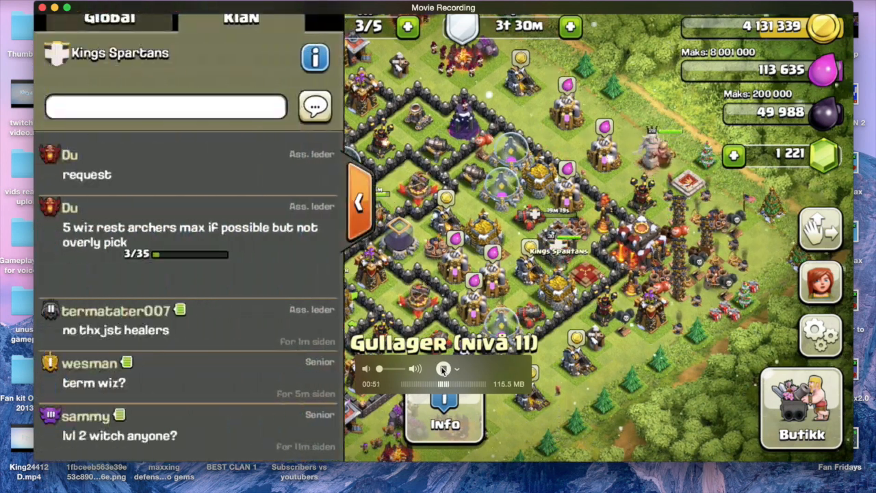
{"action": "left_click", "coordinate": [359, 202]}
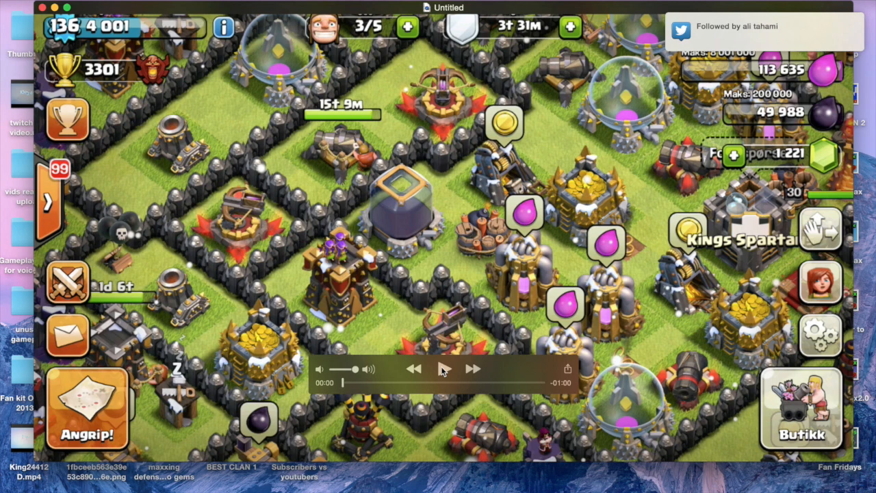
- Play the untitled recording and pause it about 15 seconds in
{"action": "left_click", "coordinate": [443, 368]}
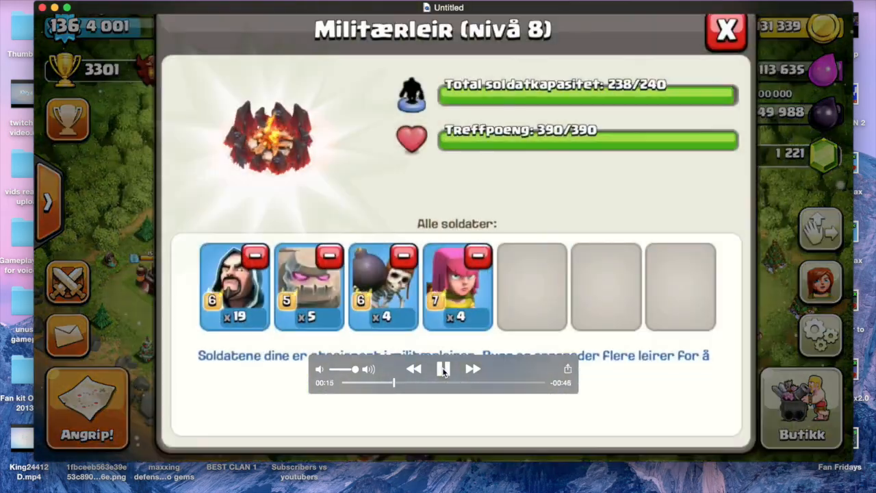
{"action": "left_click", "coordinate": [444, 369]}
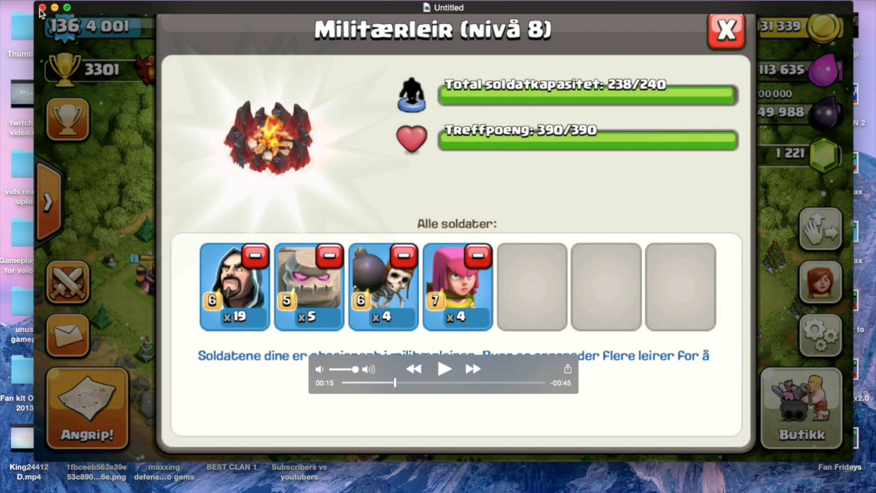
- Close the window and save the movie as 'How To Record your Iphone!' in tifftiff temp
{"action": "left_click", "coordinate": [42, 7]}
{"action": "type", "text": "How To Record your Iphone"}
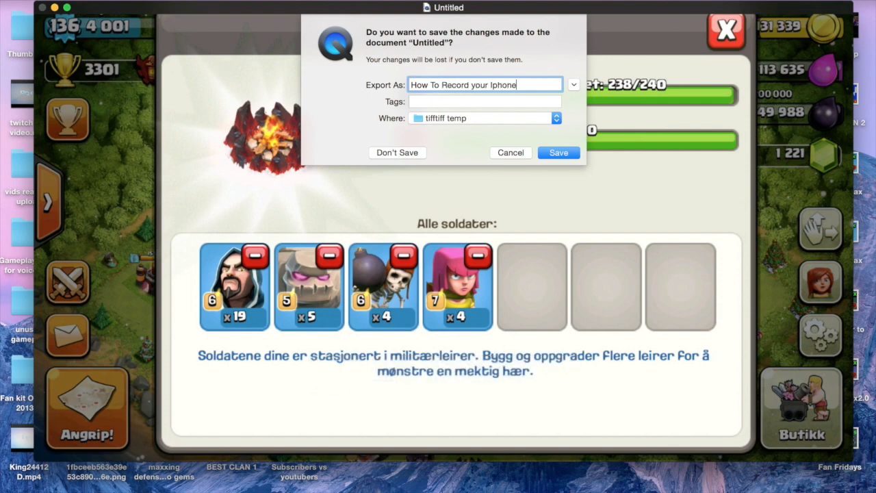
{"action": "type", "text": "!"}
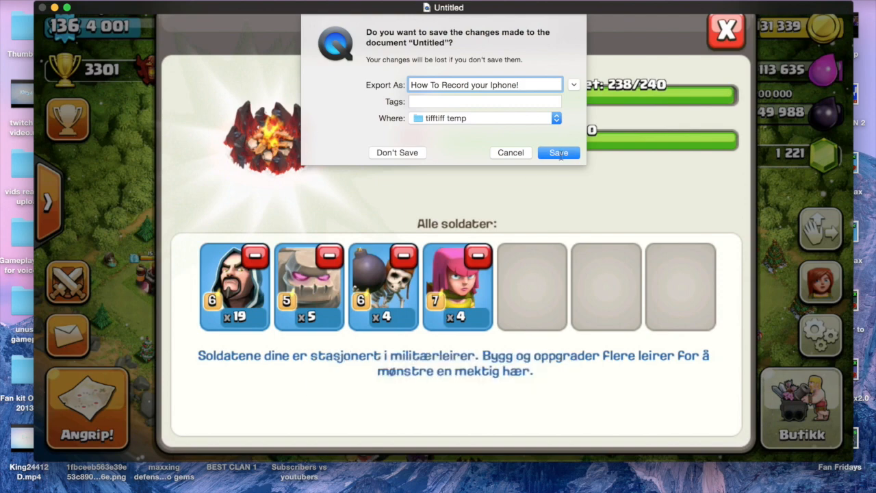
{"action": "left_click", "coordinate": [558, 152]}
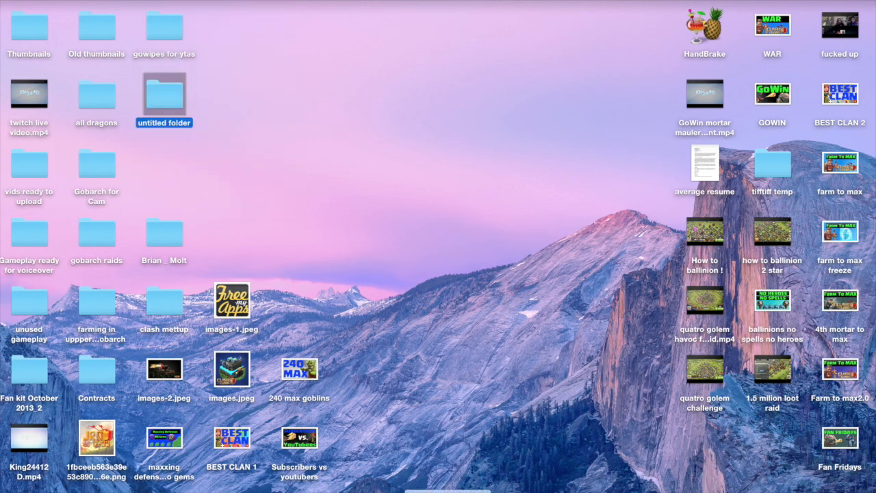
{"action": "left_click", "coordinate": [462, 355]}
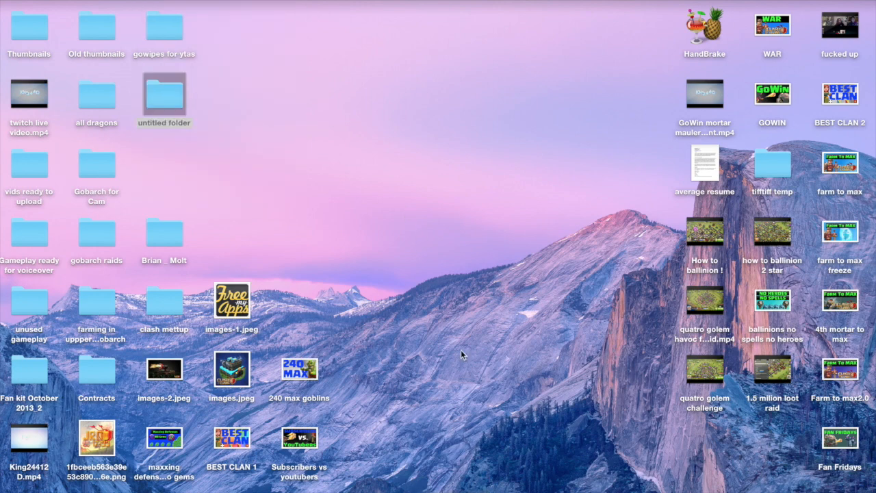